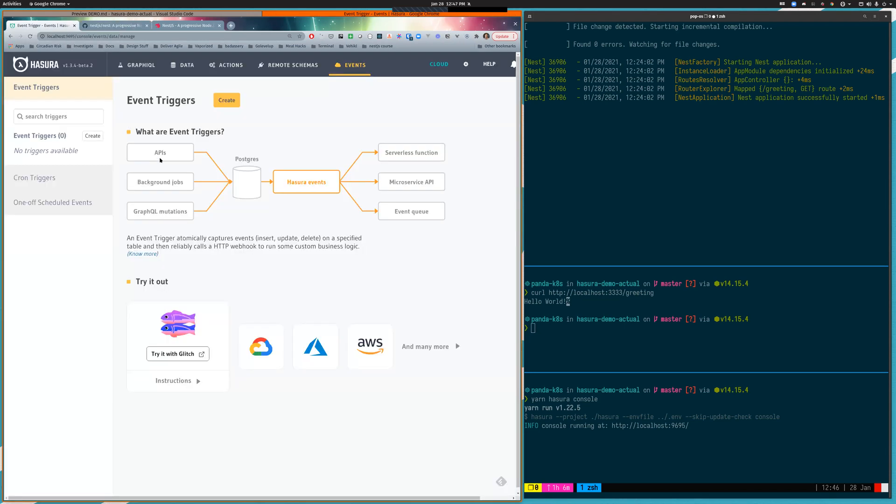
pyautogui.moveTo(196, 184)
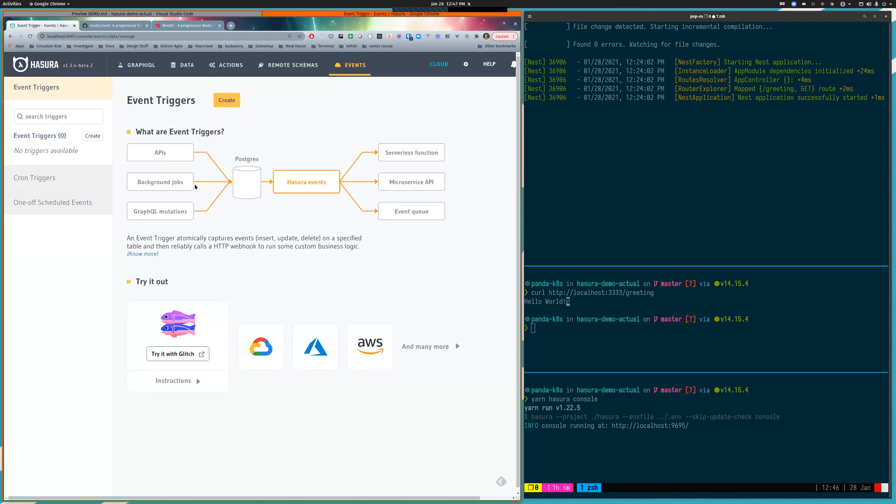
pyautogui.moveTo(224, 153)
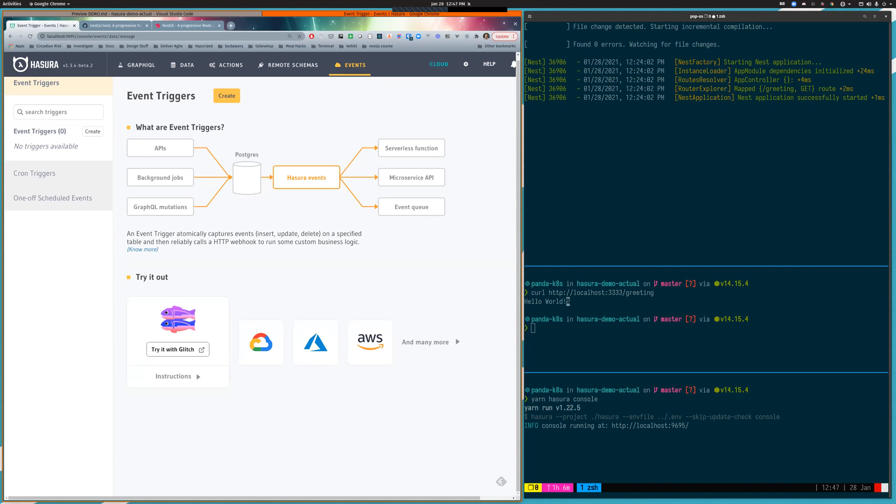
pyautogui.moveTo(228, 157)
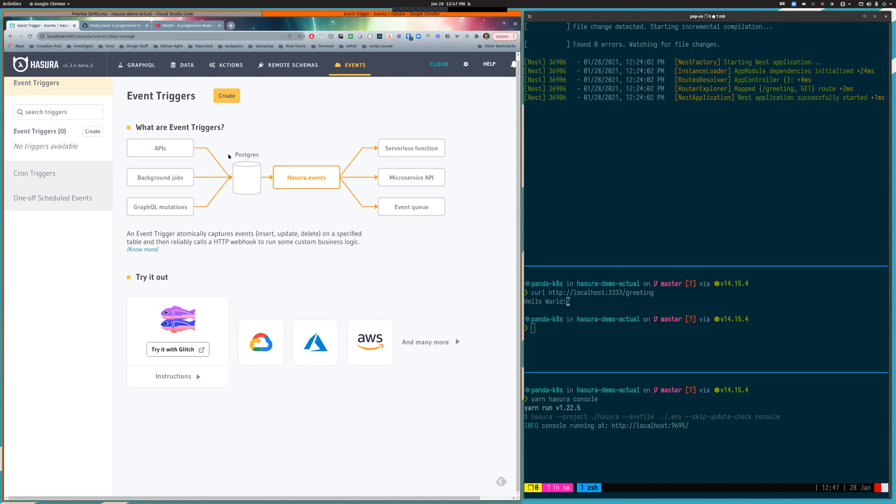
pyautogui.moveTo(231, 153)
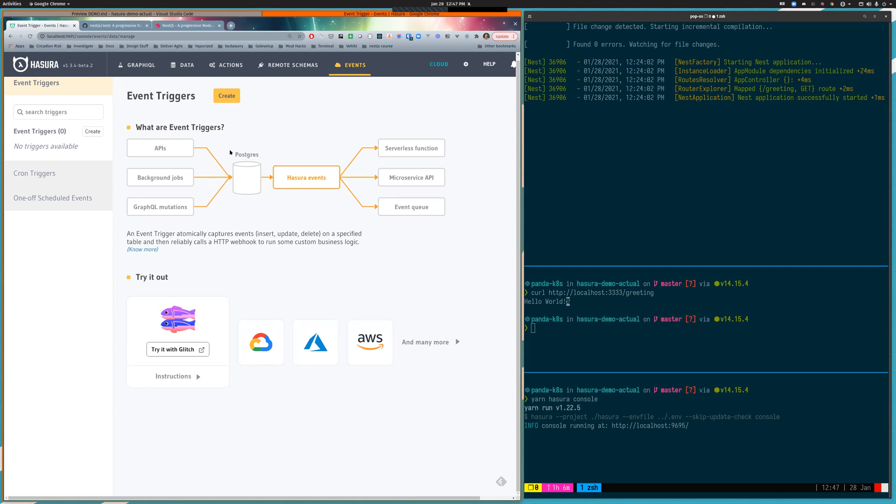
pyautogui.moveTo(284, 144)
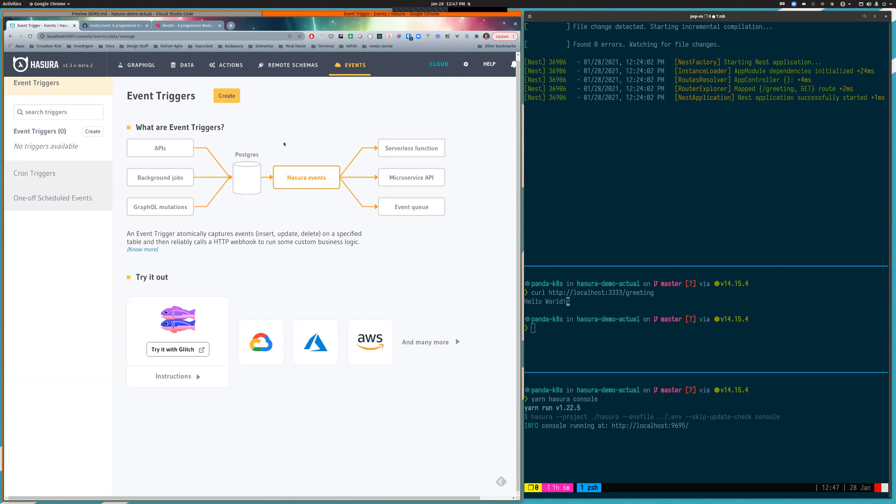
pyautogui.moveTo(280, 108)
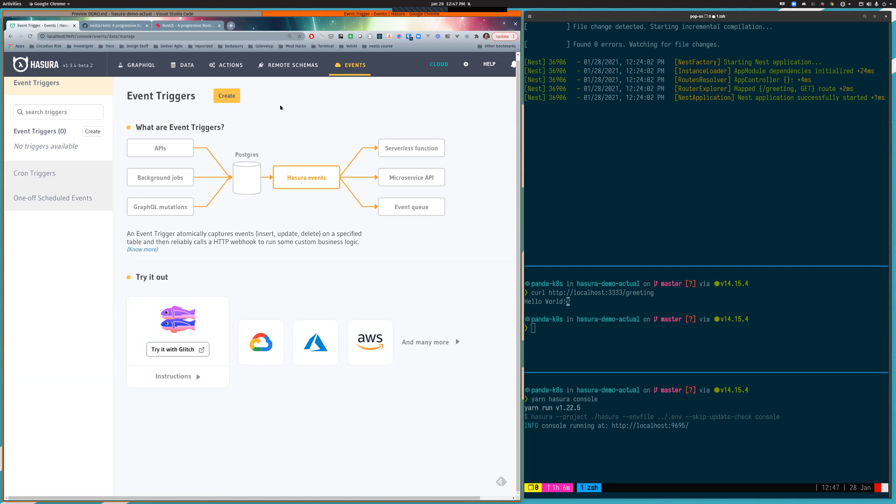
pyautogui.moveTo(279, 119)
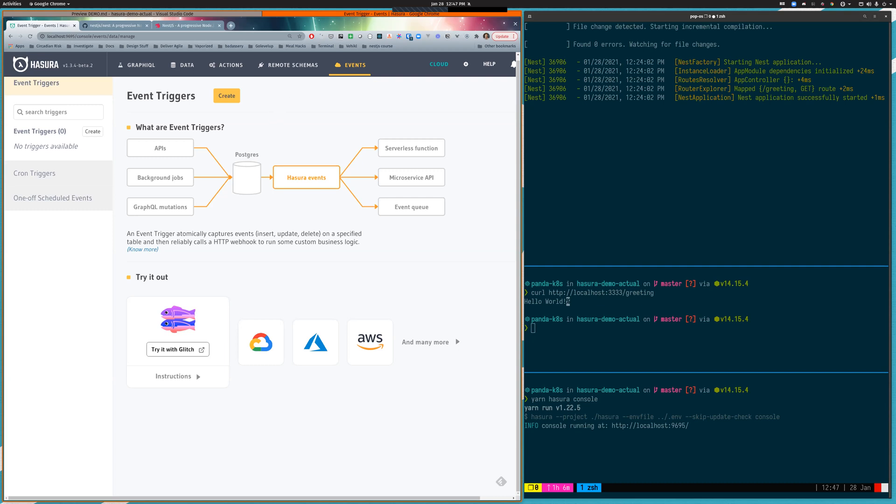
pyautogui.moveTo(207, 173)
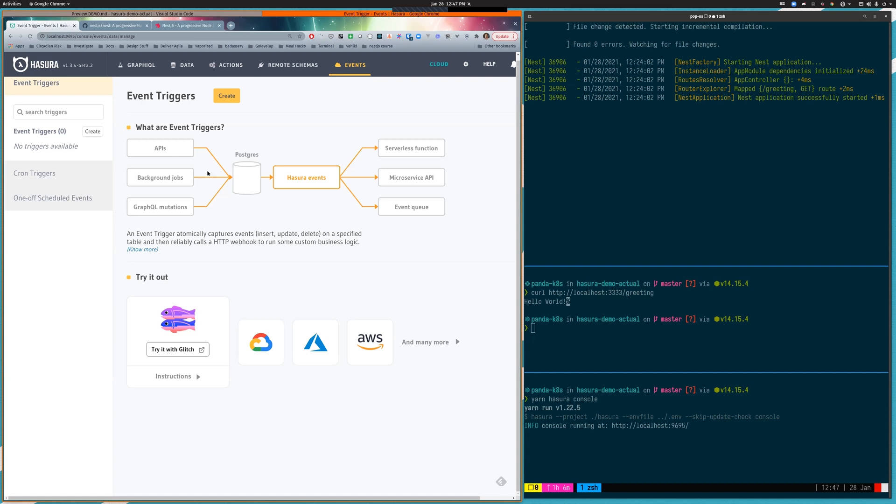
pyautogui.moveTo(230, 169)
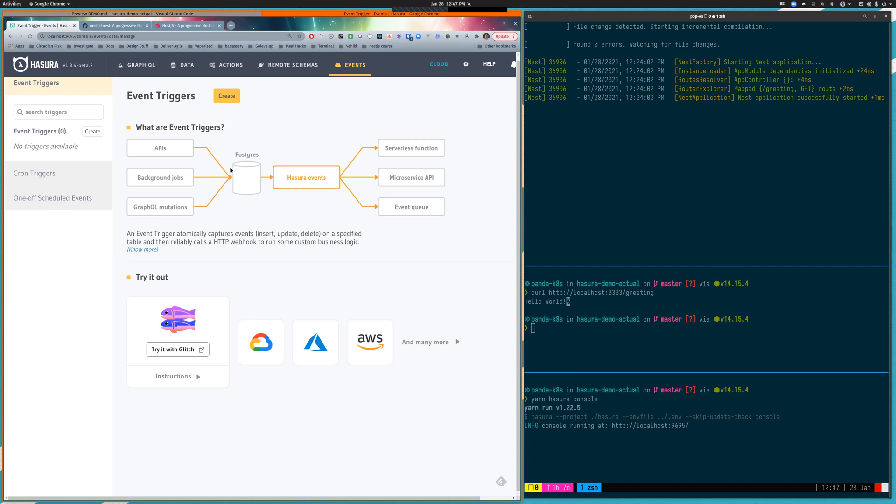
pyautogui.moveTo(230, 169)
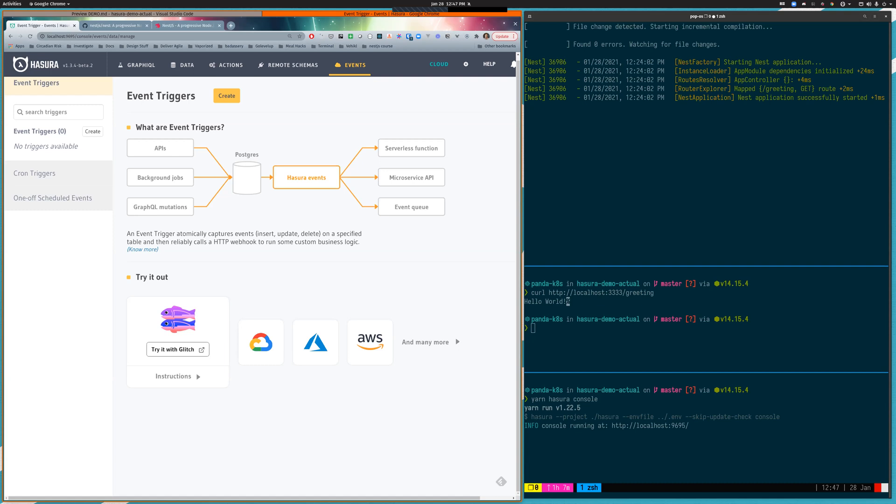
pyautogui.moveTo(252, 127)
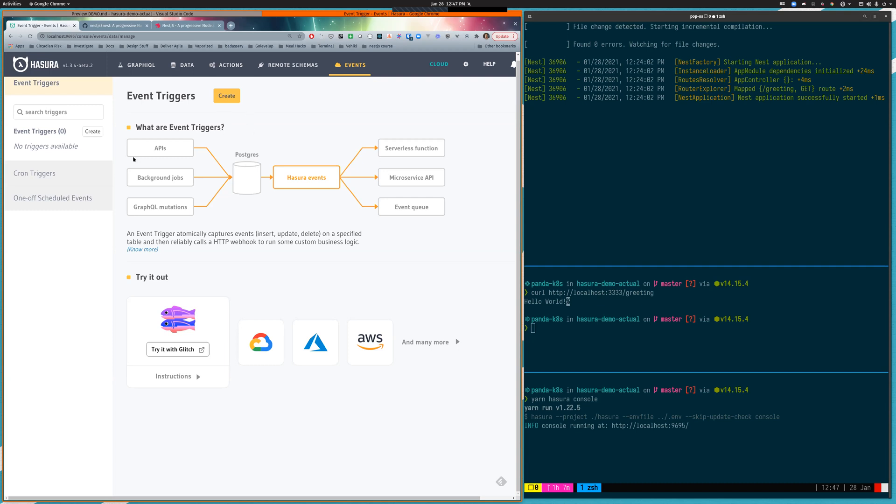
pyautogui.moveTo(52, 178)
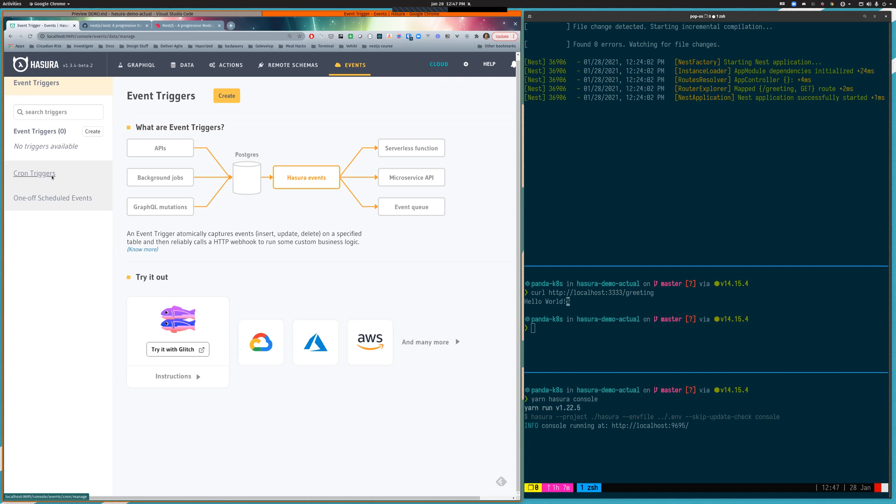
# Start a new cron trigger, focus its webhook field and expand the Advanced header and retry options.
pyautogui.click(34, 174)
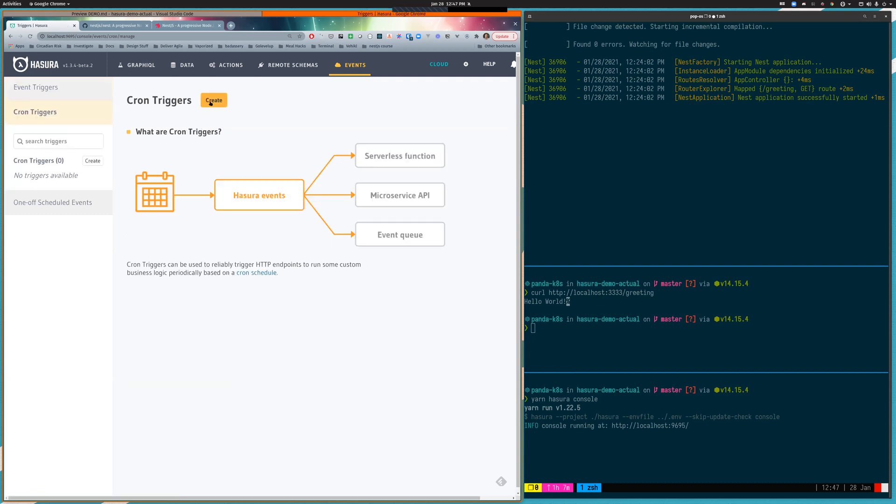
pyautogui.click(213, 101)
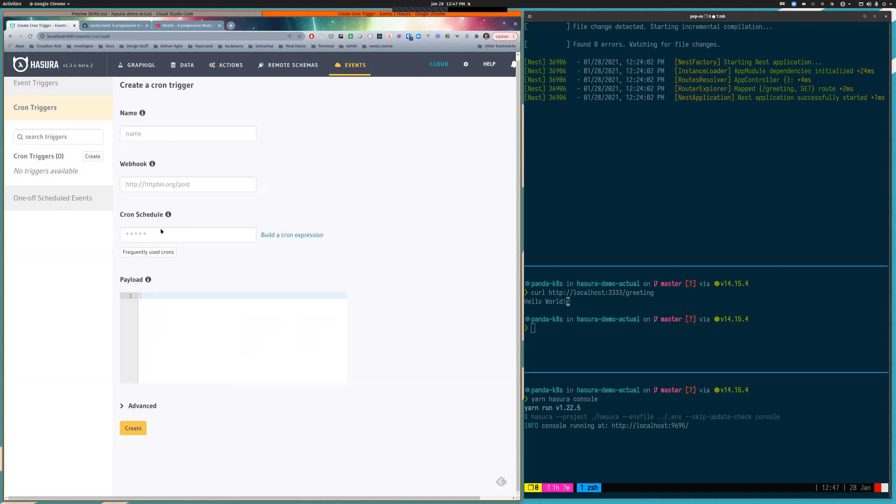
pyautogui.click(187, 184)
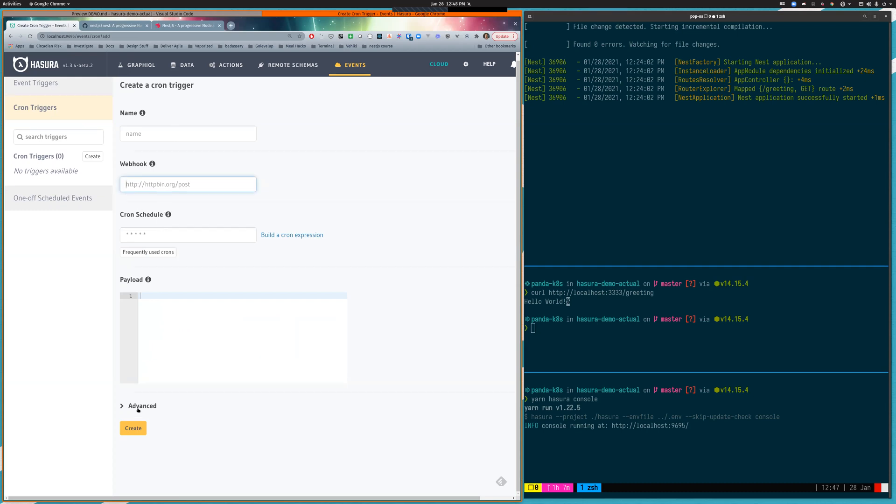
pyautogui.click(142, 405)
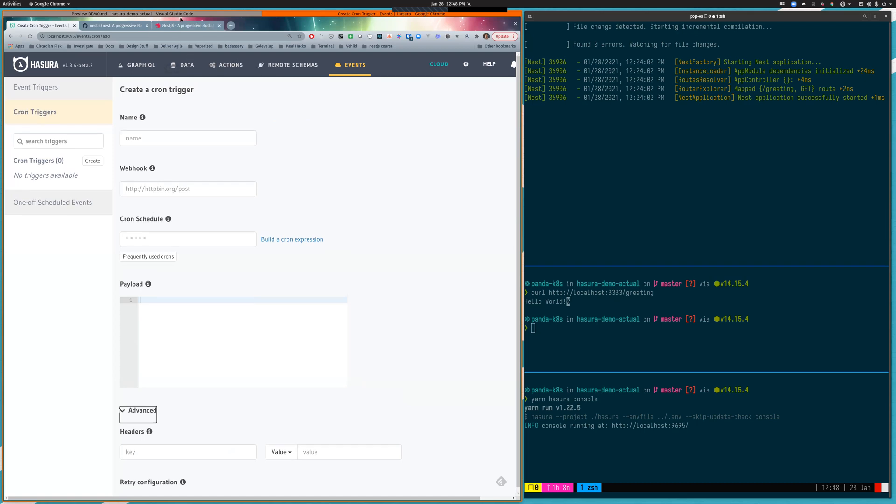
pyautogui.click(136, 14)
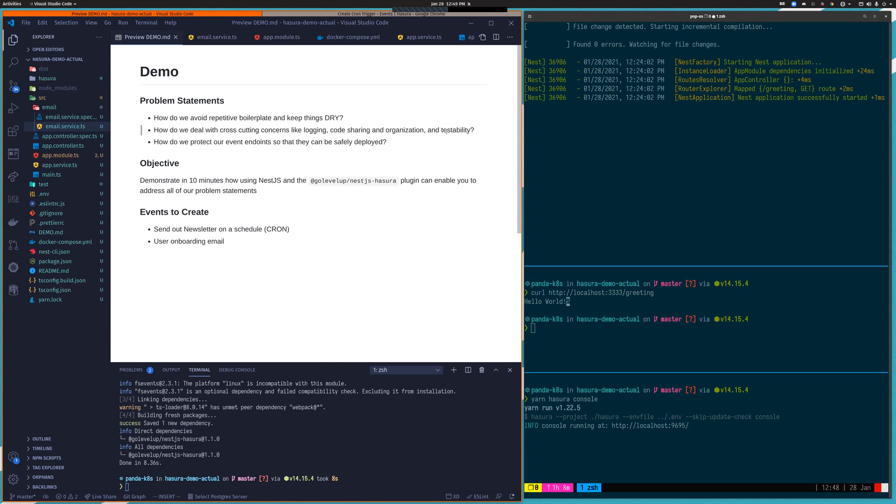
pyautogui.moveTo(169, 142); pyautogui.dragTo(236, 142)
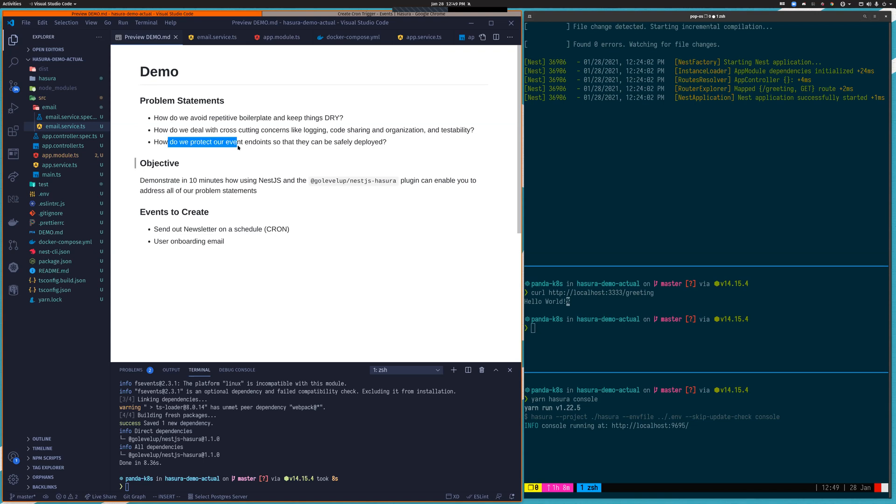
pyautogui.click(274, 142)
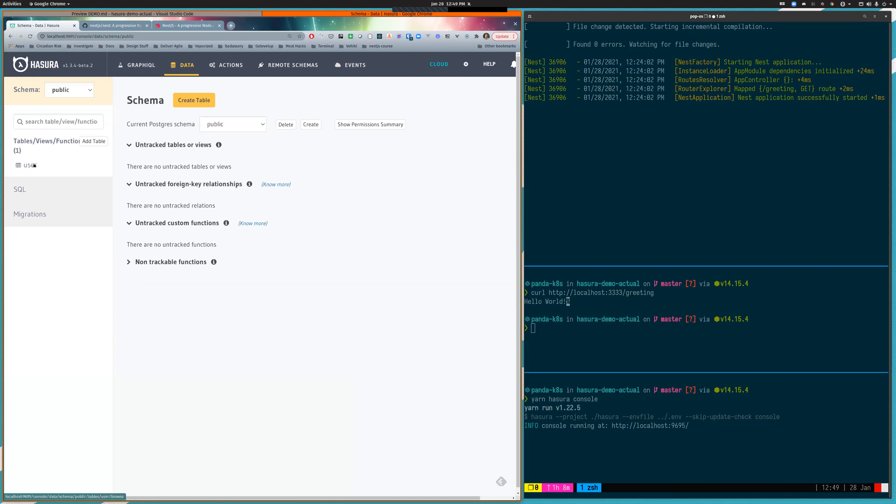
# Browse the rows of the user table from the Data sidebar.
pyautogui.click(28, 165)
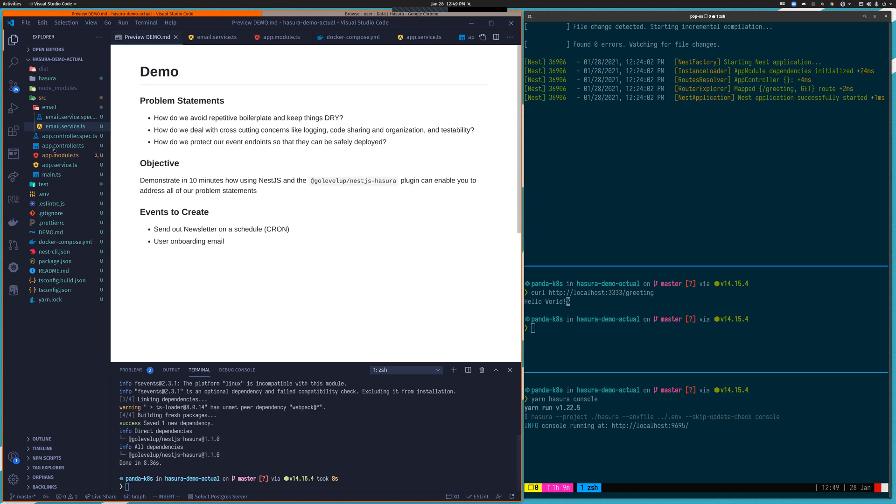
pyautogui.click(57, 145)
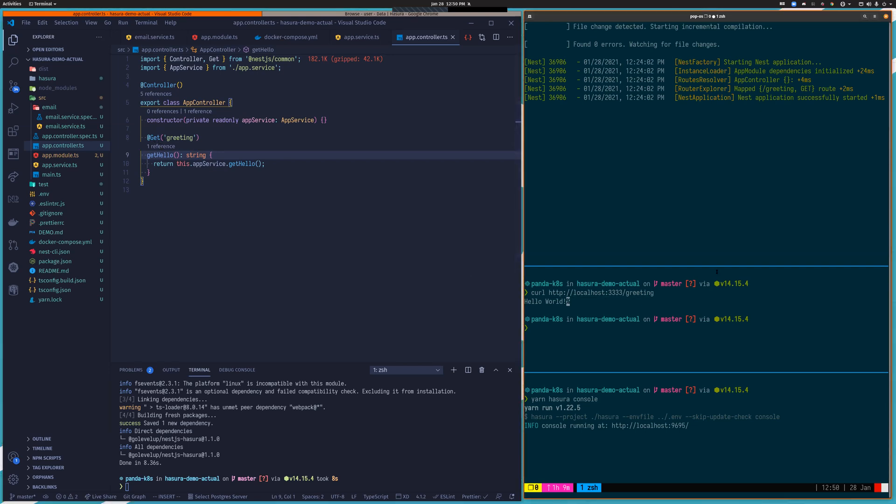
pyautogui.press('Enter')
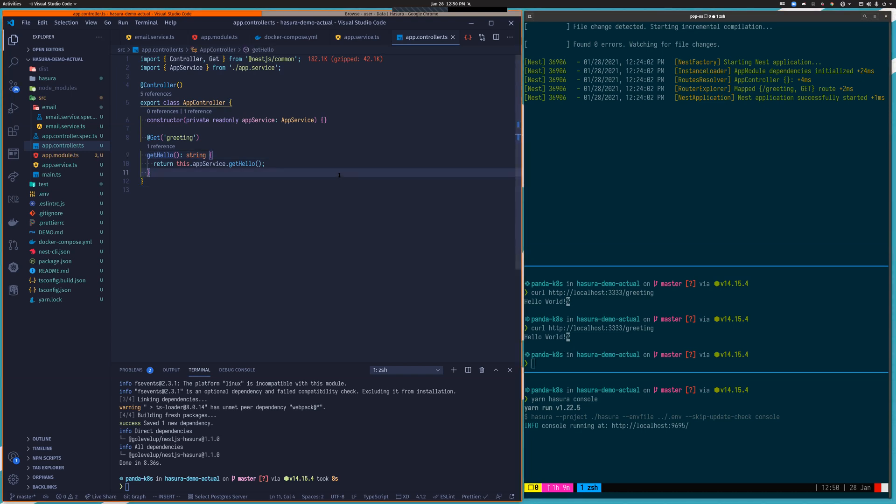
pyautogui.write('@Post')
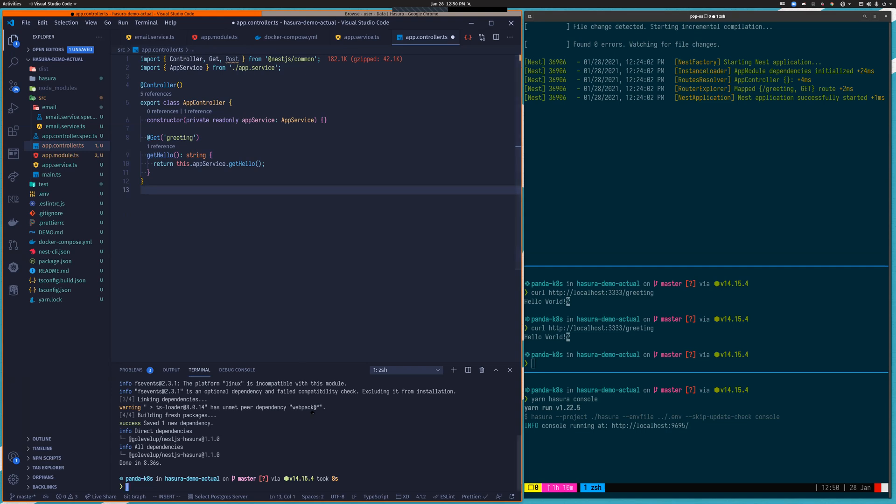
pyautogui.write('yarn')
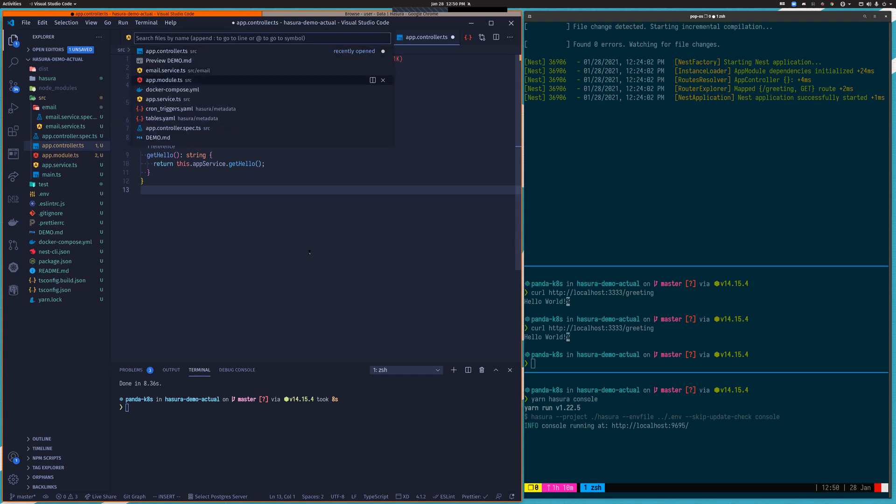
# Review app.module.ts where HasuraModule.forRoot registers the webhook secret header and secret.
pyautogui.click(163, 80)
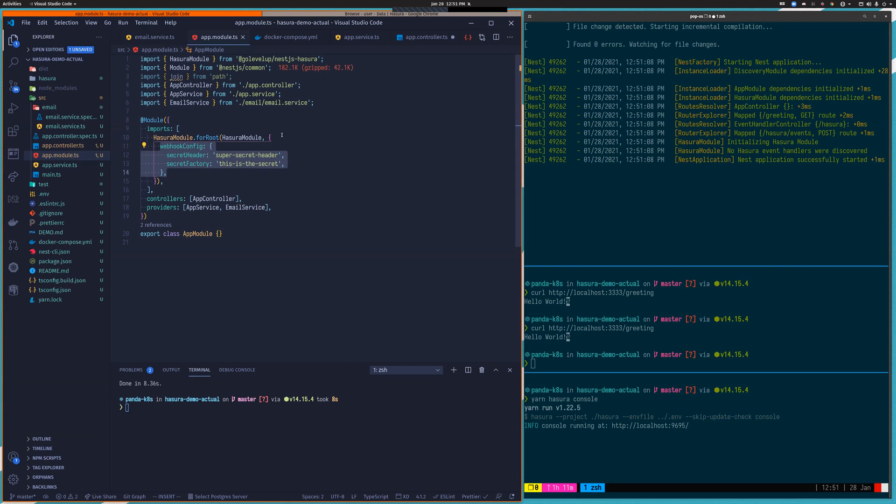
pyautogui.click(213, 145)
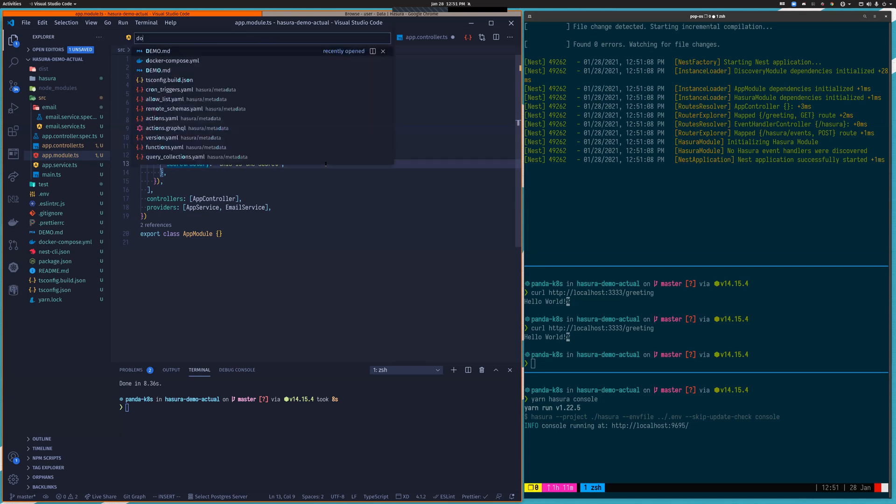
# Check HASURA_NESTJS_WEBHOOK_SECRET_HEADER_VALUE in docker-compose.yml, then return to app.module.ts.
pyautogui.click(172, 60)
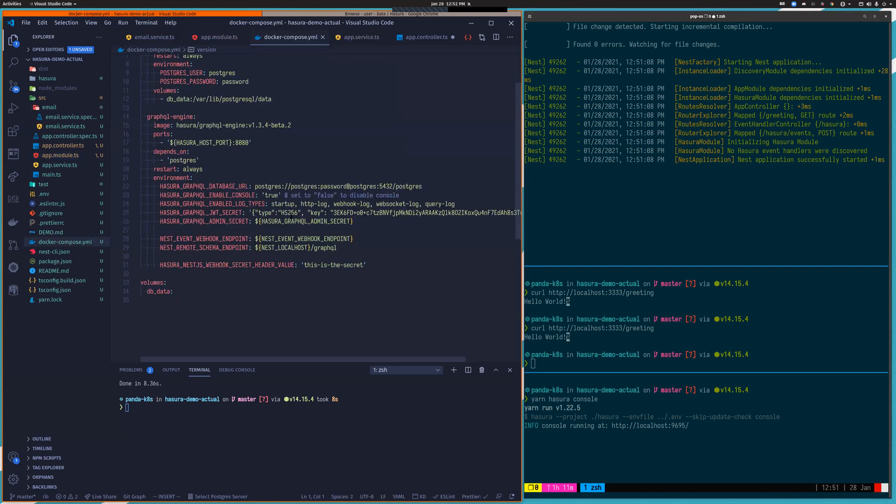
pyautogui.click(198, 196)
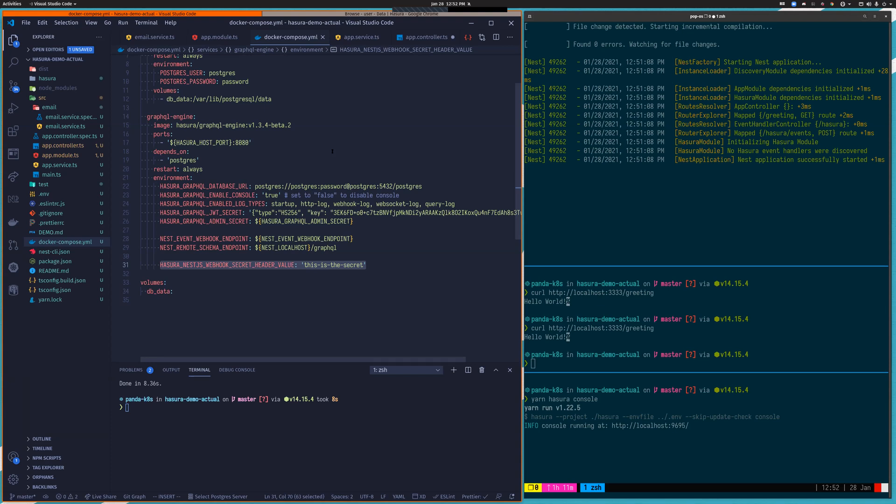
pyautogui.click(161, 134)
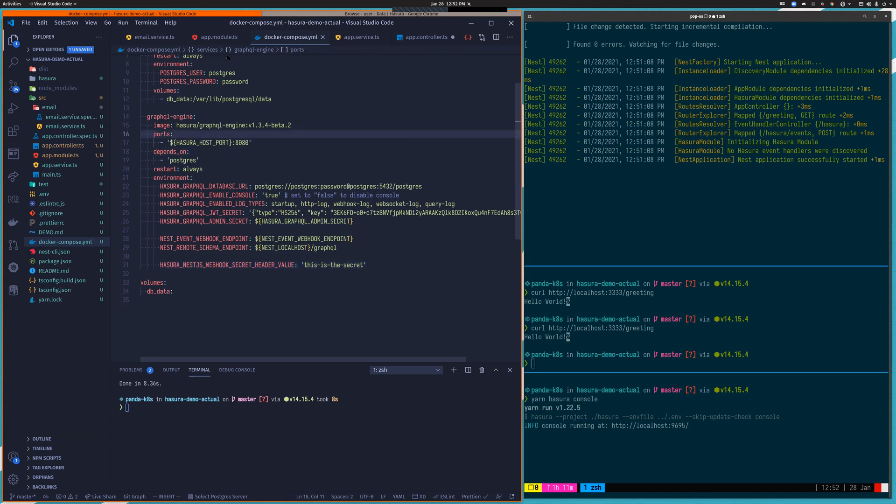
pyautogui.click(215, 38)
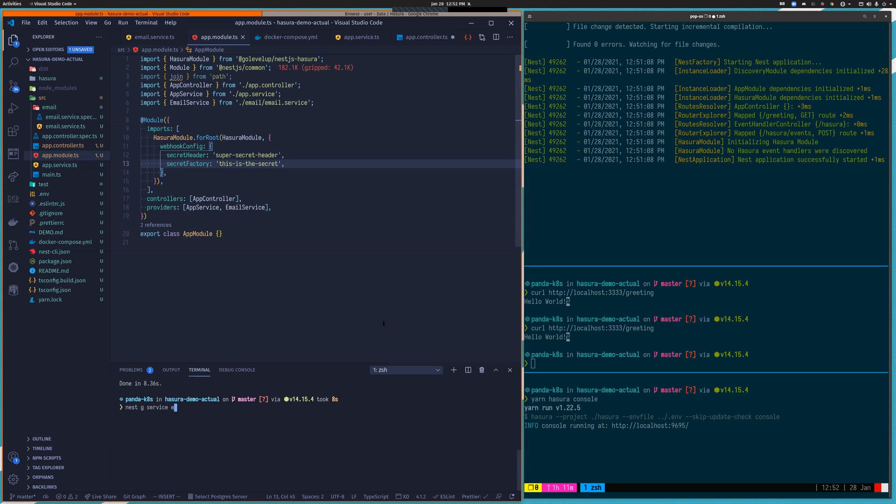
# Generate a UserService with 'nest g service user' and open user.service.ts.
pyautogui.press('Backspace')
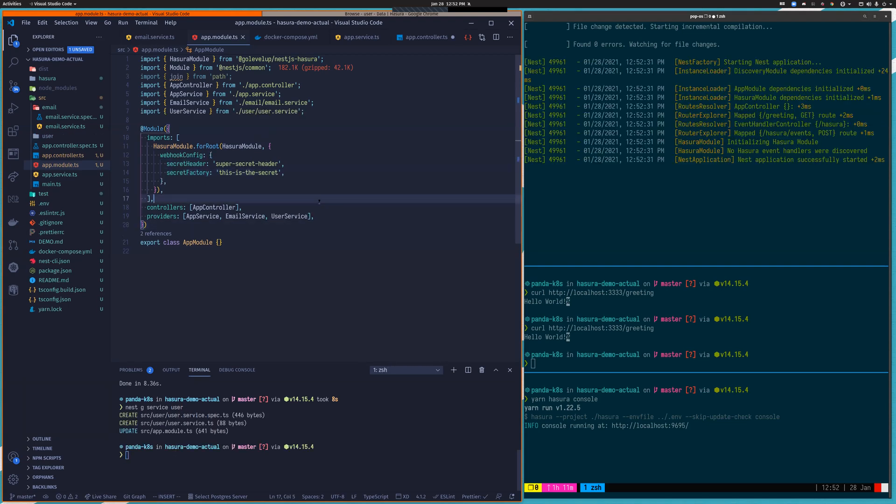
pyautogui.write('user')
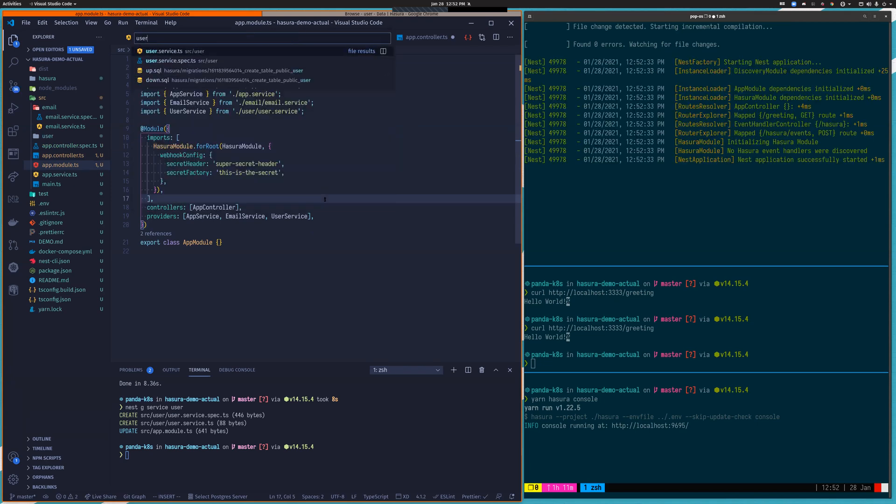
pyautogui.click(168, 50)
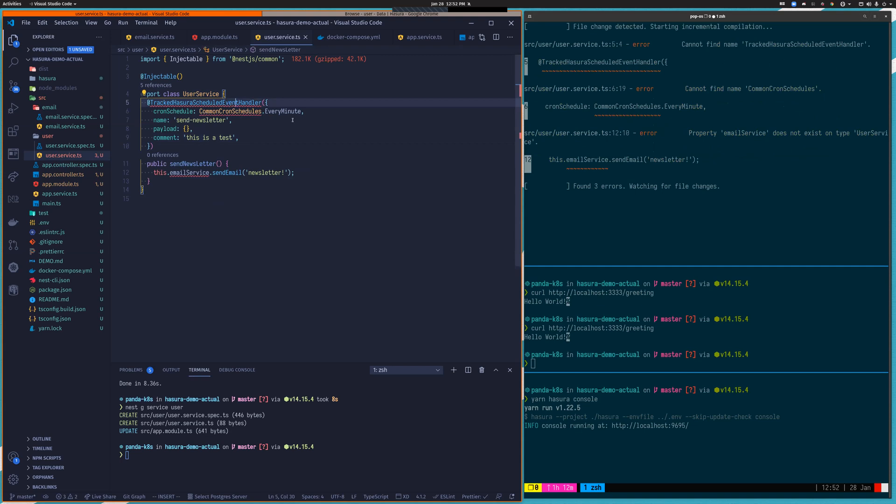
# Add the TrackedHasuraScheduledEventHandler send-newsletter handler with CommonCronSchedules import and save.
pyautogui.write("import { TrackedHasuraScheduledEventHandler } from '@golevelup/nestjs-hasura';")
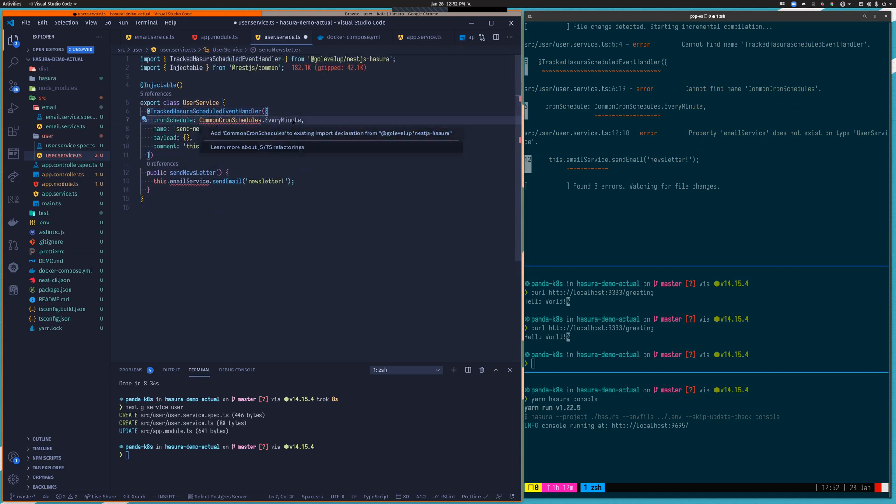
pyautogui.click(333, 133)
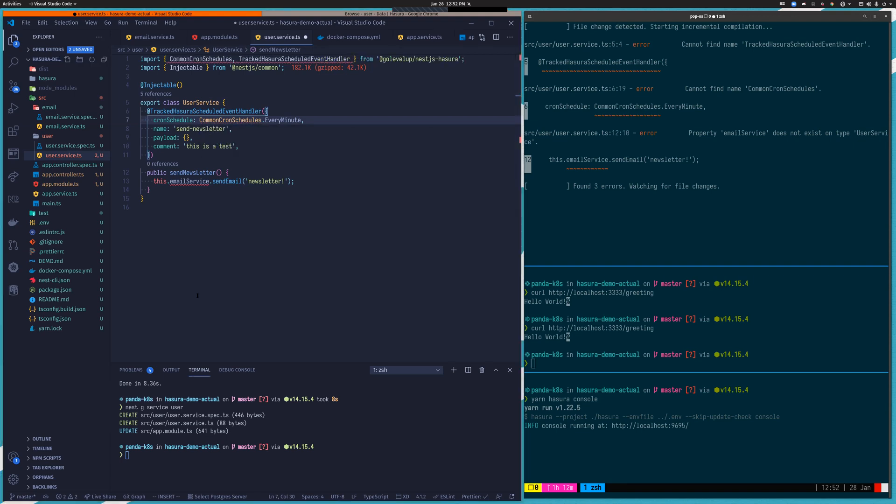
pyautogui.press('Enter')
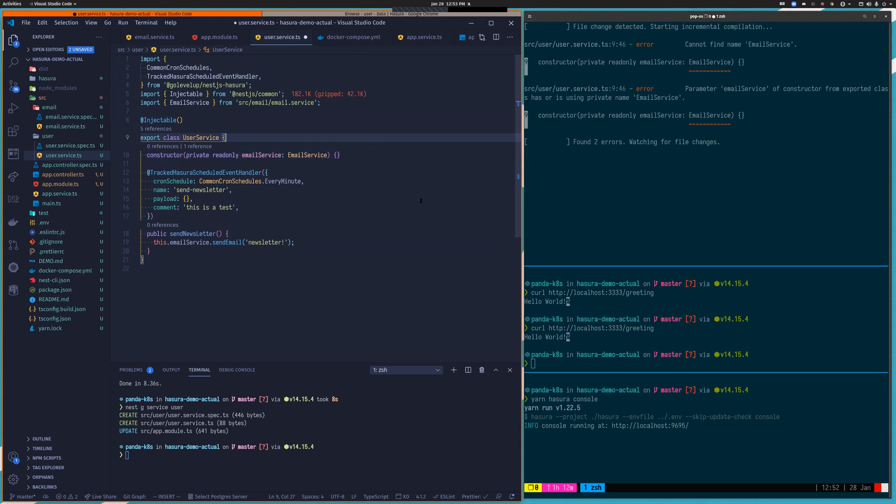
pyautogui.moveTo(405, 216)
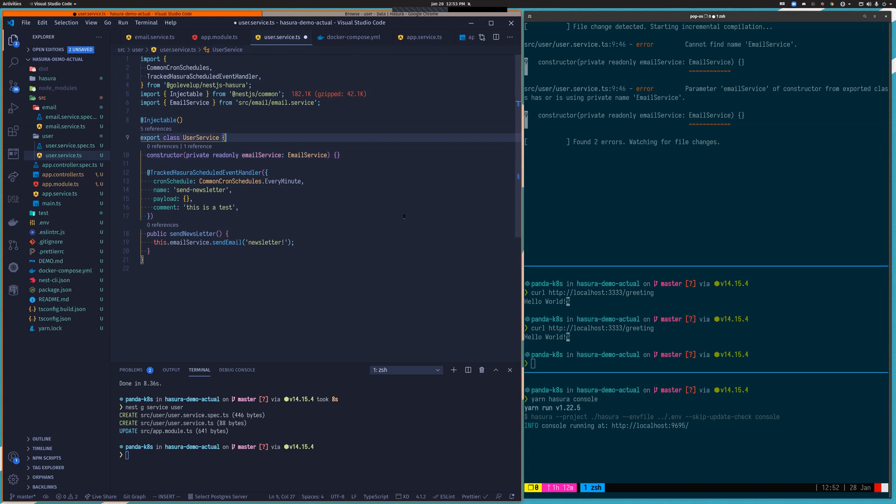
pyautogui.moveTo(392, 211)
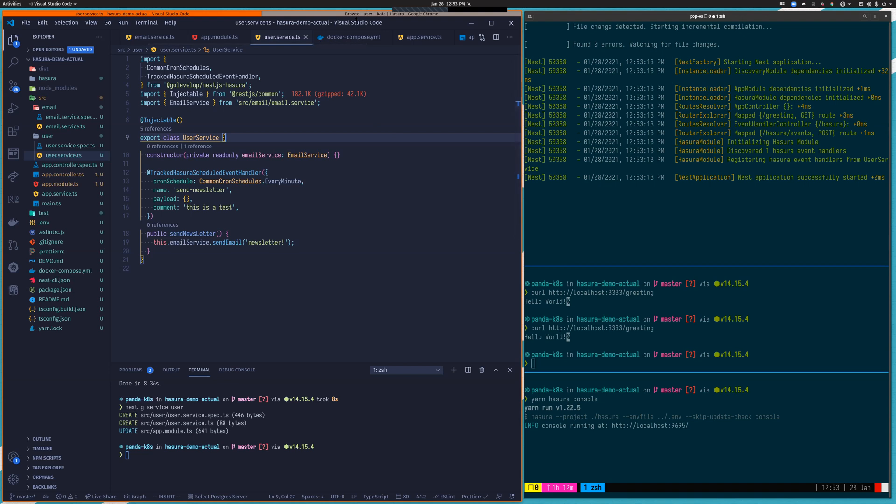
pyautogui.click(392, 13)
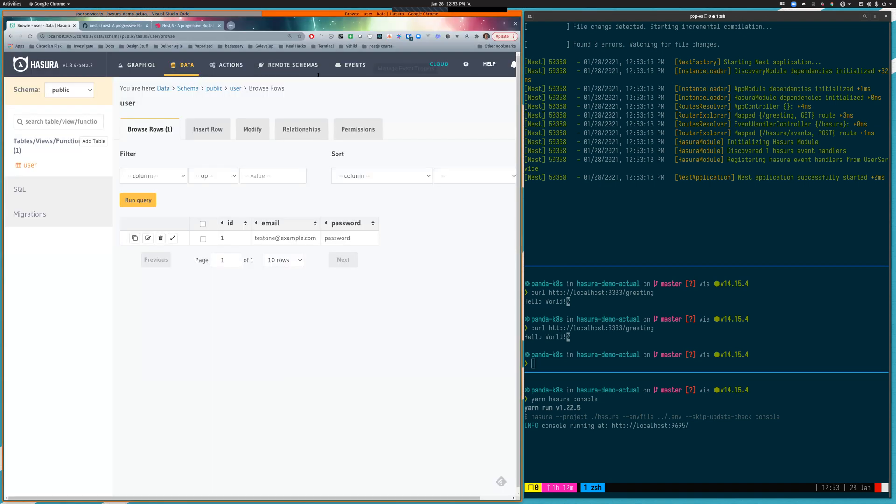
pyautogui.click(355, 65)
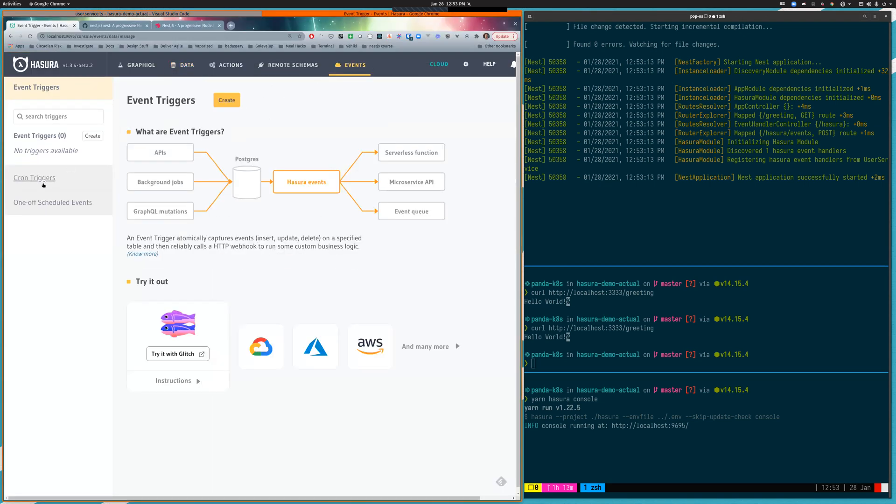
pyautogui.click(34, 178)
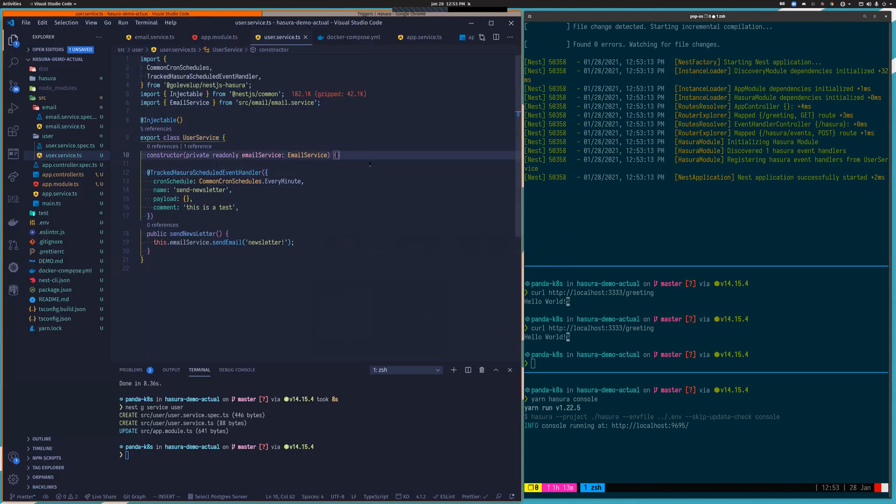
# Add managedMetaDataConfig with dirPath, nestEndpointEnvName and secretHeaderEnvName so handlers sync to hasura/metadata.
pyautogui.press('ctrl+p')
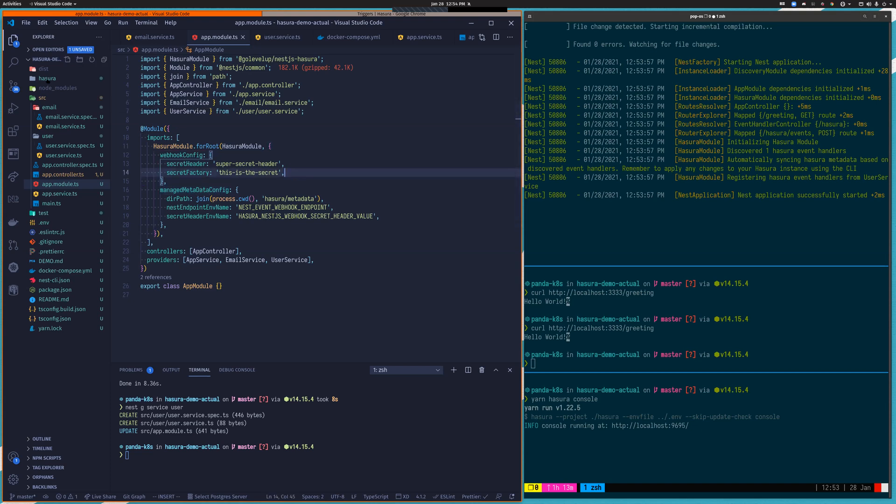
pyautogui.click(47, 78)
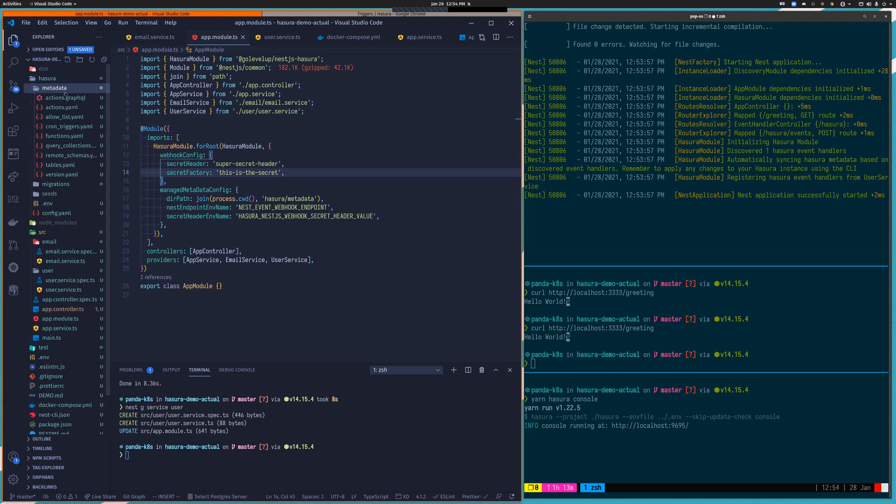
pyautogui.moveTo(54, 88)
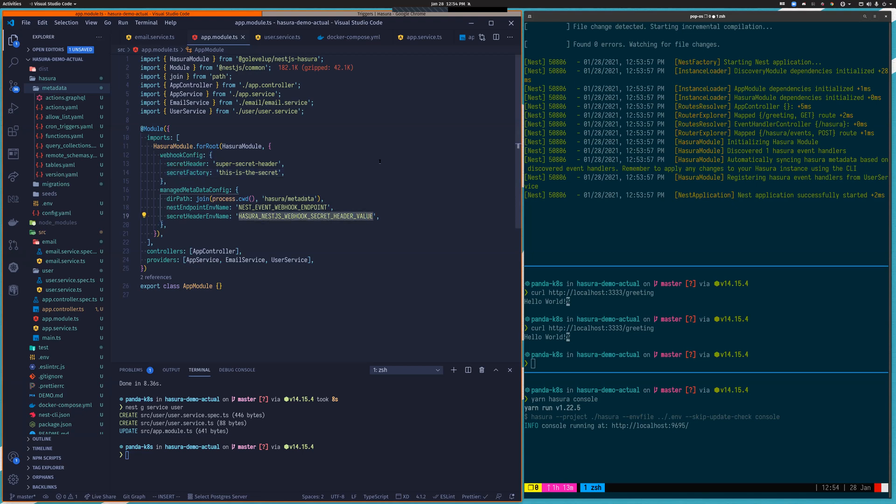
pyautogui.click(369, 173)
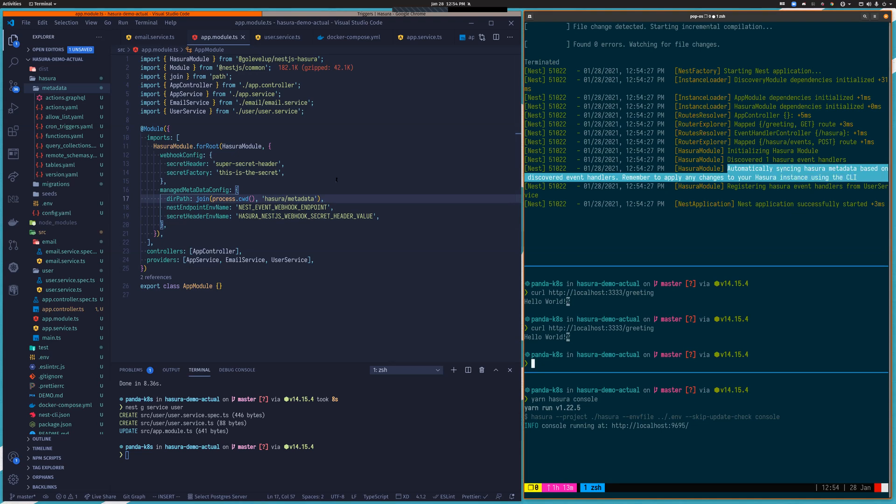
# Review the generated send-newsletter cron_triggers.yaml and run 'yarn hasura metadata apply'.
pyautogui.click(61, 126)
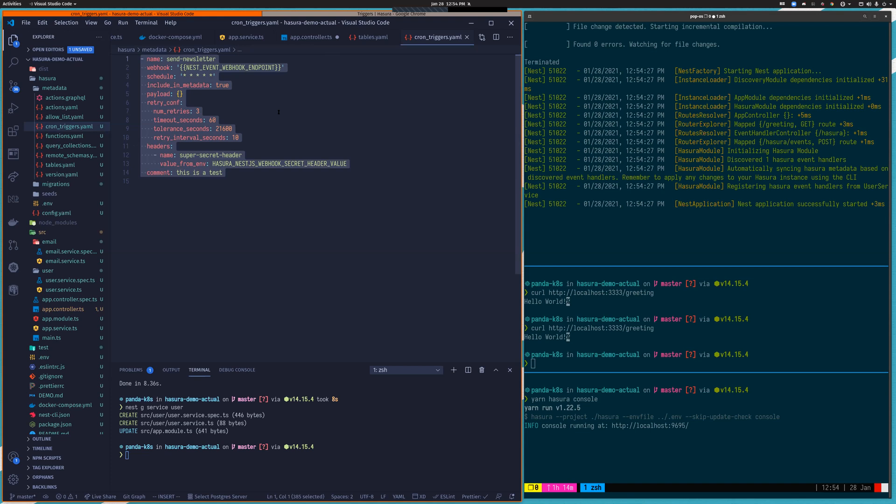
pyautogui.moveTo(400, 143)
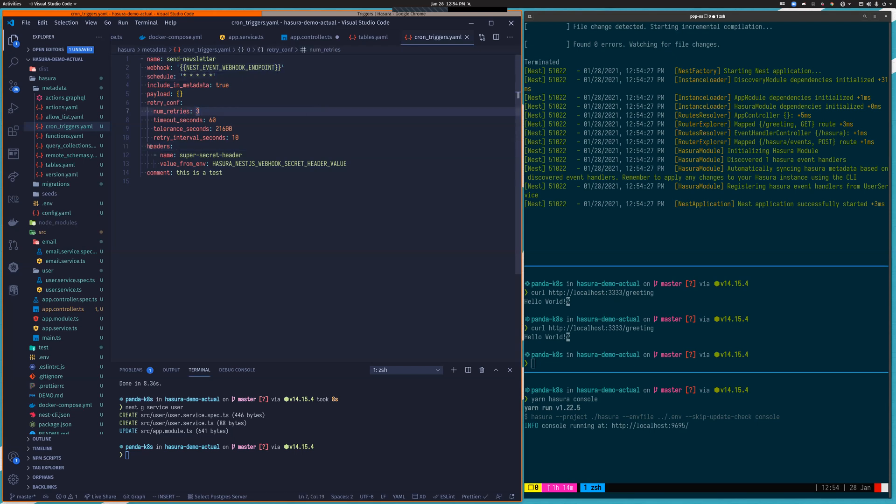
pyautogui.click(239, 137)
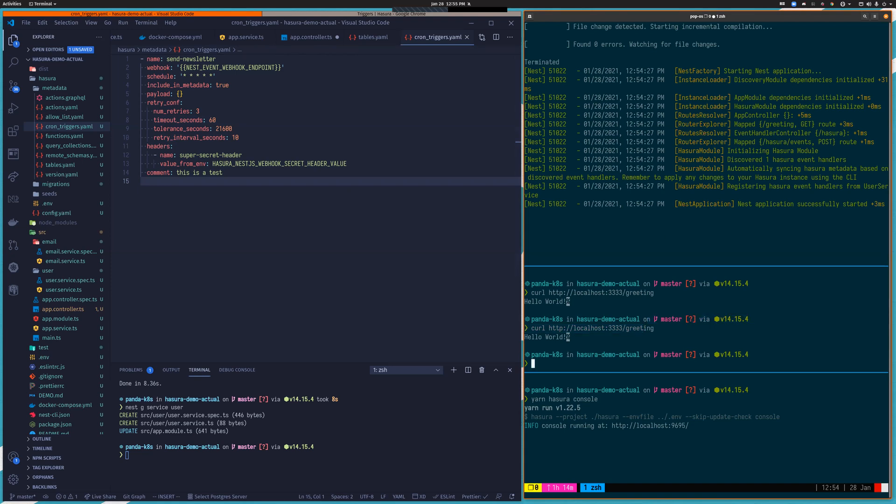
pyautogui.write('yarn hasura metadata apply')
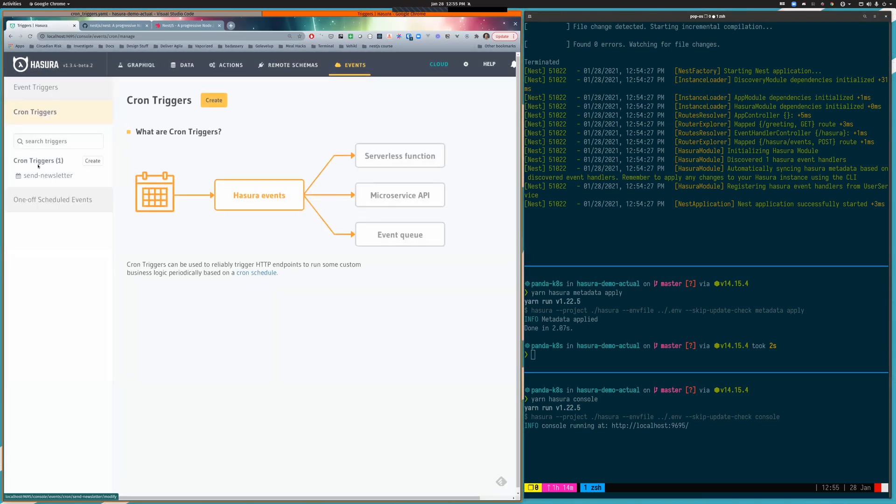
# Inspect the synced send-newsletter cron trigger in Hasura Console, then switch back to cron_triggers.yaml in the editor.
pyautogui.click(49, 176)
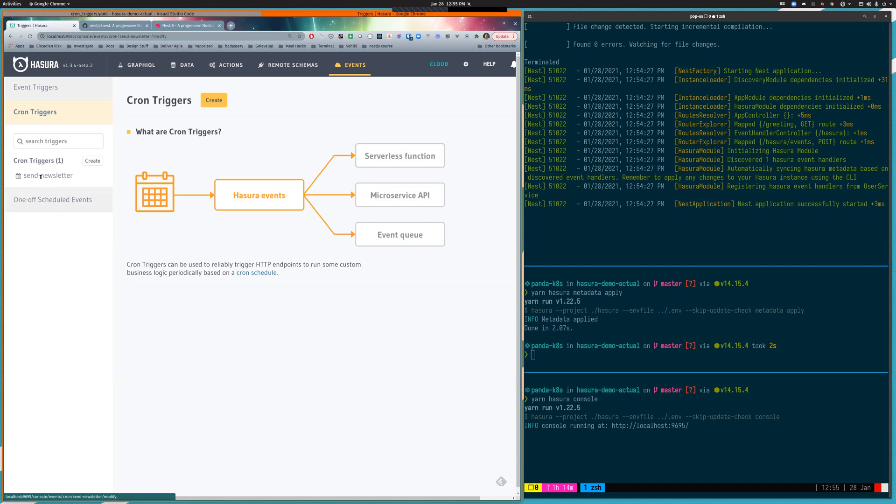
pyautogui.click(47, 175)
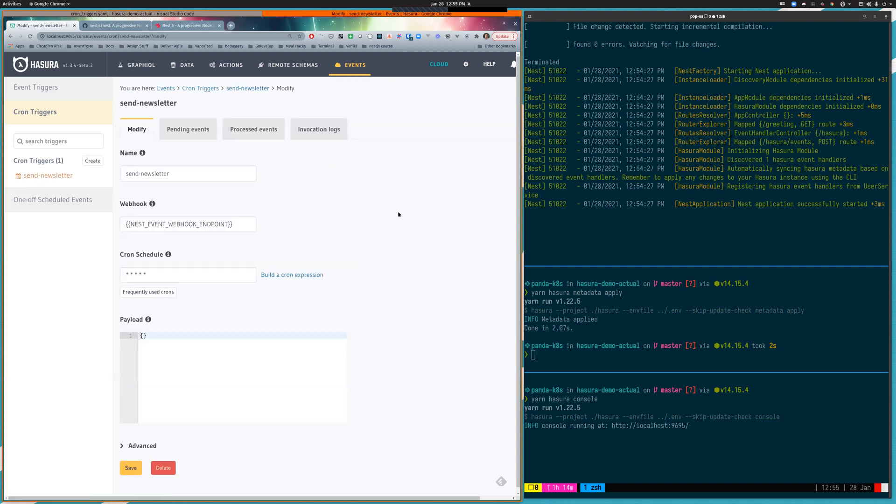
pyautogui.moveTo(394, 192)
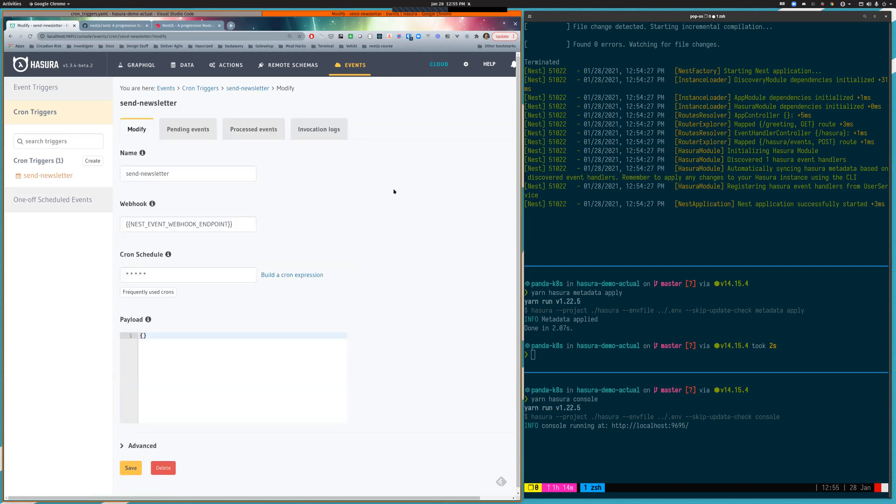
pyautogui.moveTo(383, 201)
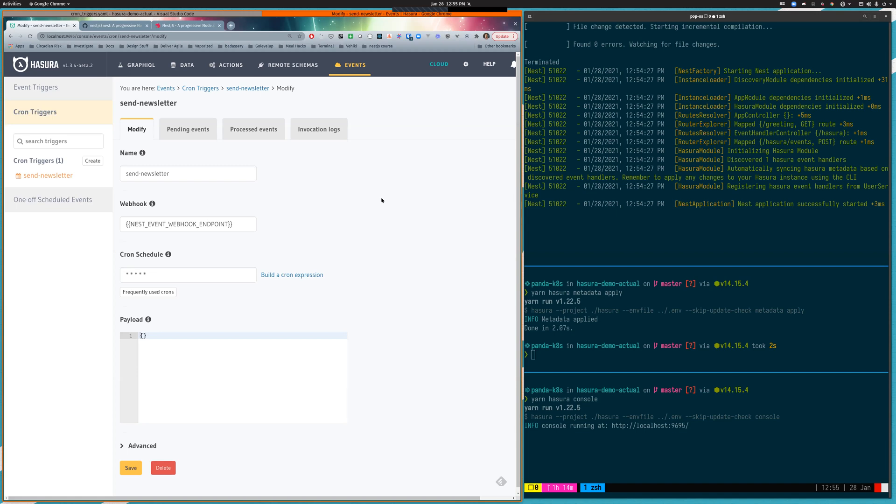
pyautogui.moveTo(359, 199)
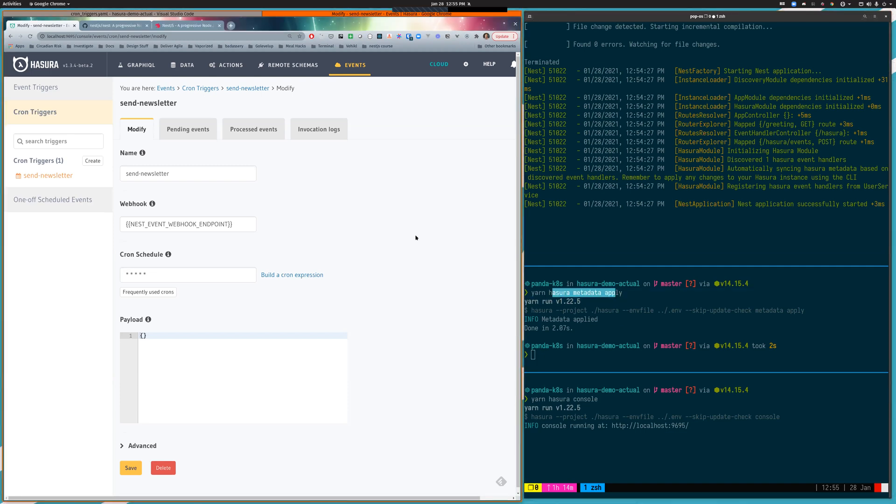
pyautogui.press('alt+Tab')
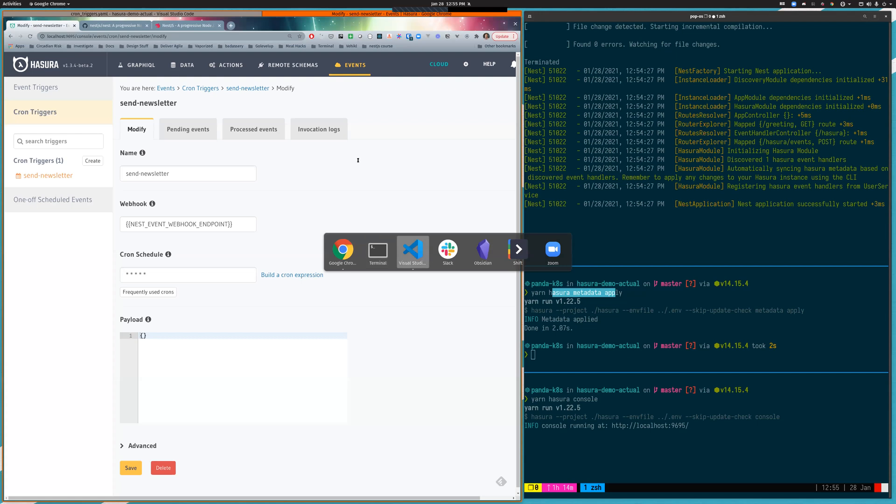
pyautogui.click(413, 248)
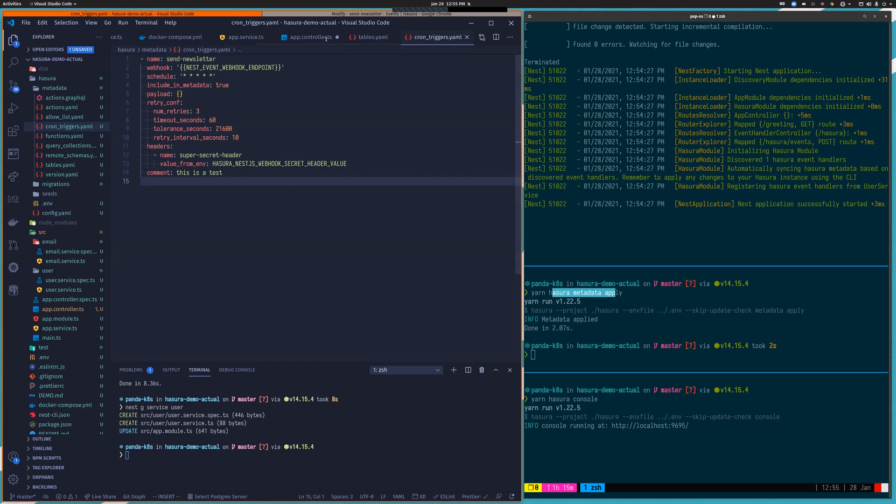
pyautogui.click(308, 37)
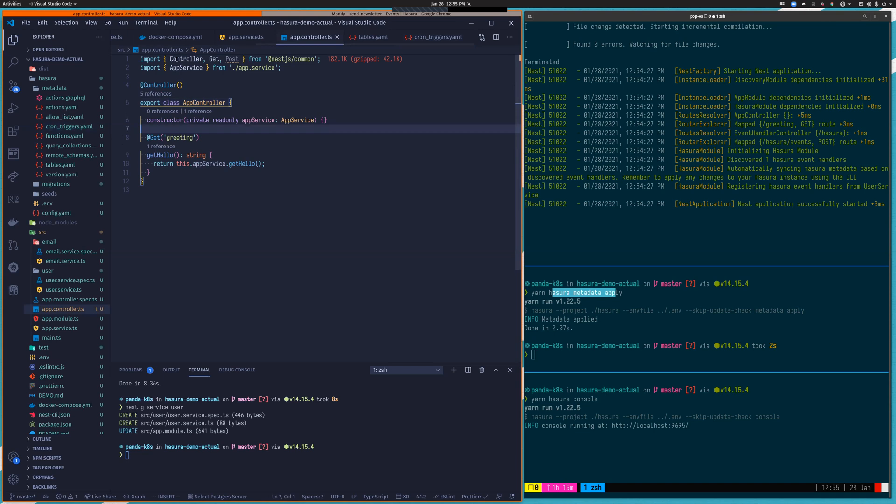
pyautogui.press('ctrl+p')
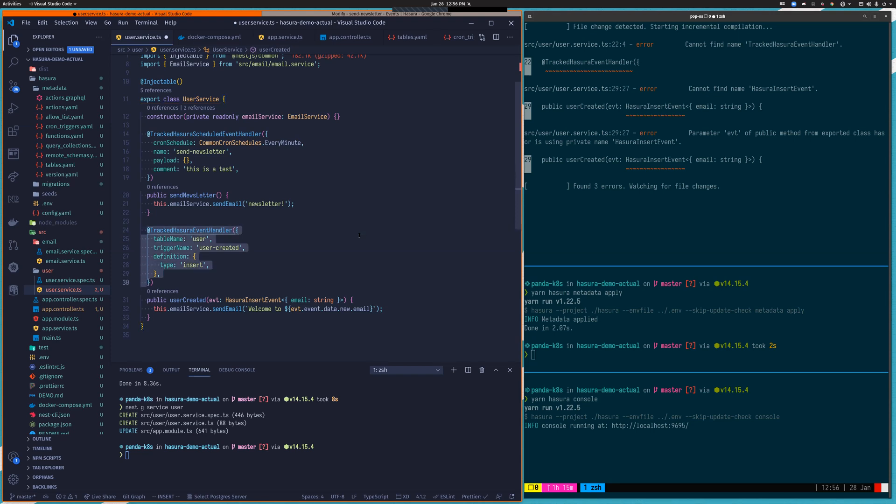
pyautogui.click(171, 239)
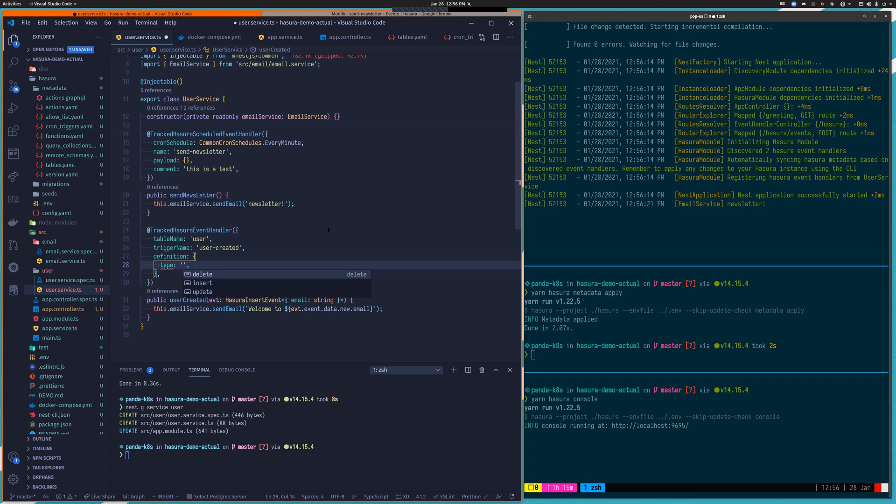
pyautogui.click(202, 283)
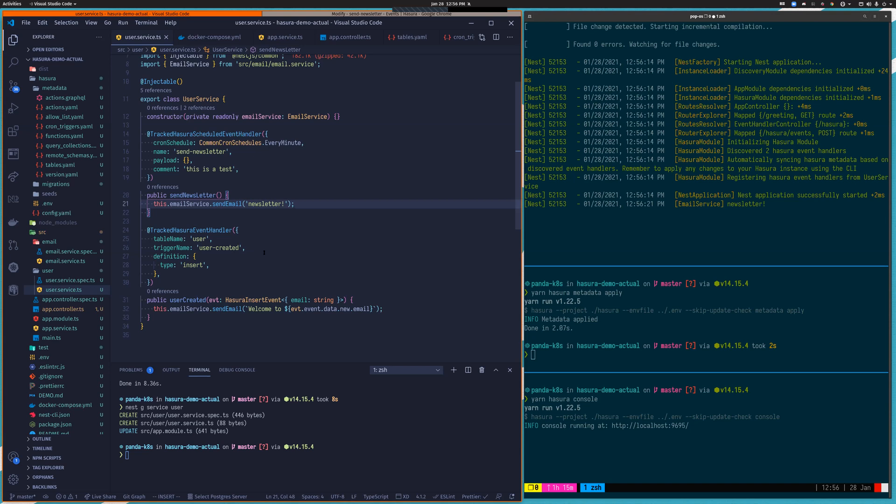
pyautogui.scroll(-3)
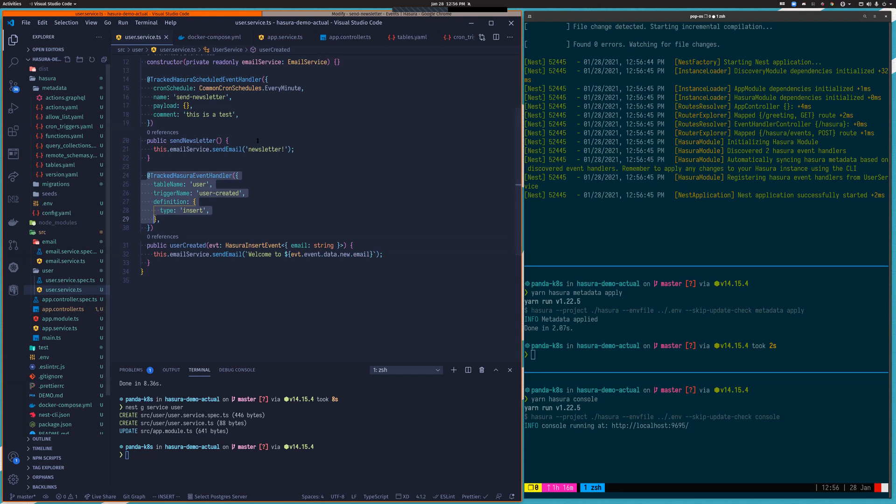
pyautogui.click(411, 37)
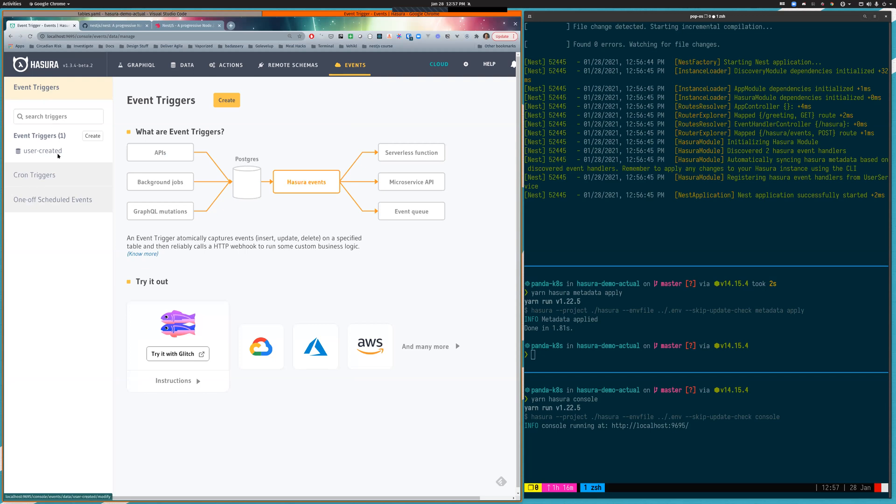
# Review the user-created trigger, then start a new row in the user table.
pyautogui.click(39, 150)
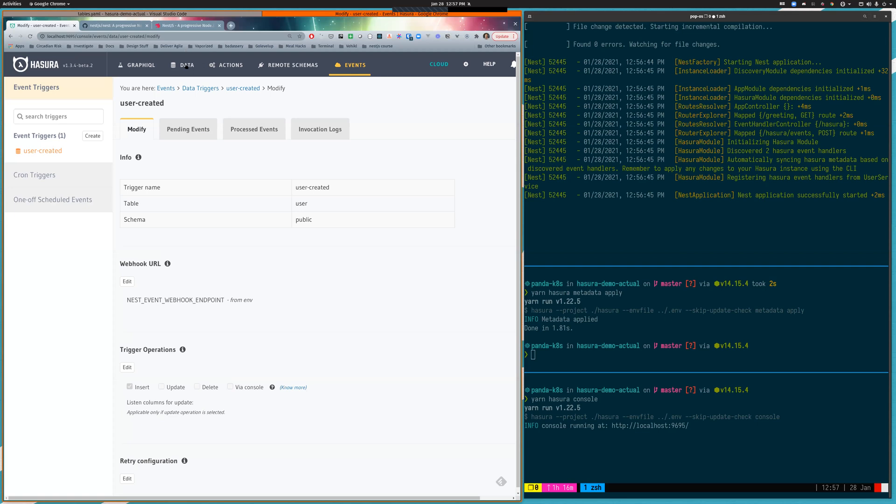
pyautogui.click(185, 65)
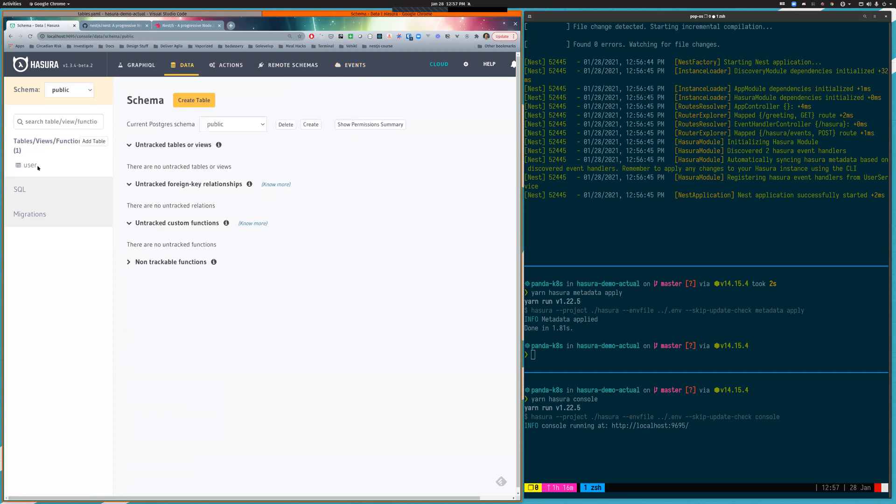
pyautogui.click(30, 165)
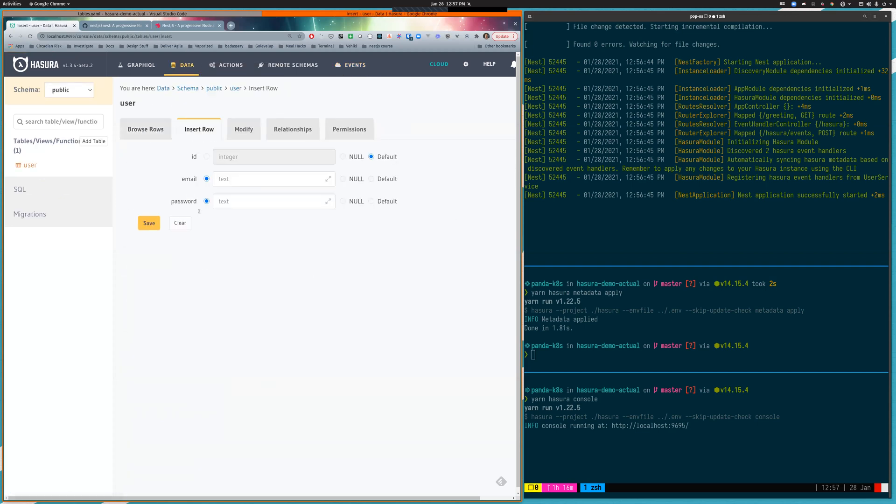
pyautogui.write('test@e')
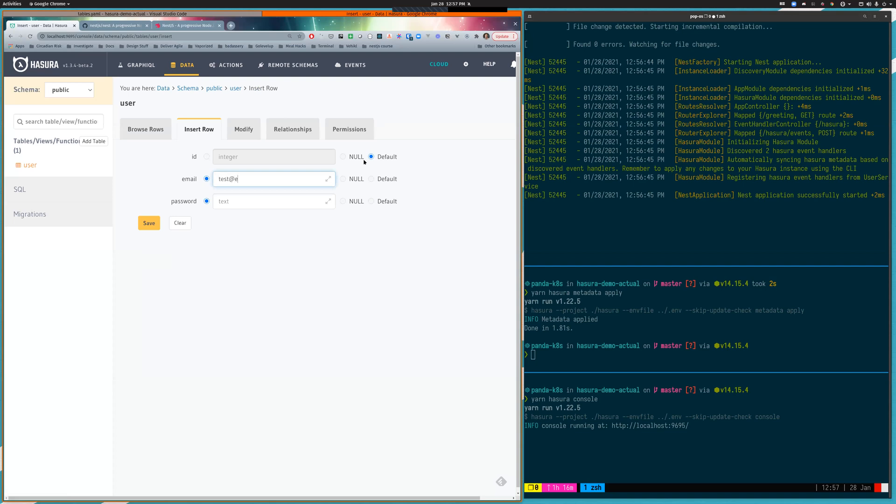
pyautogui.write('password')
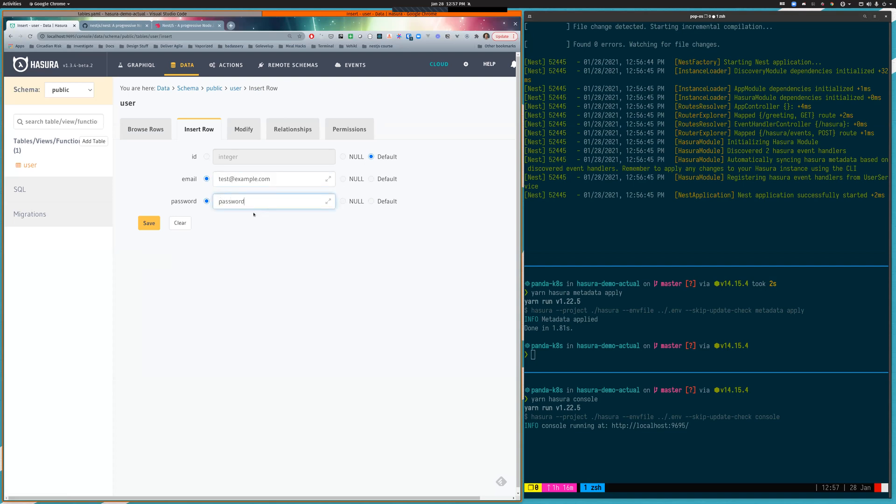
pyautogui.click(149, 223)
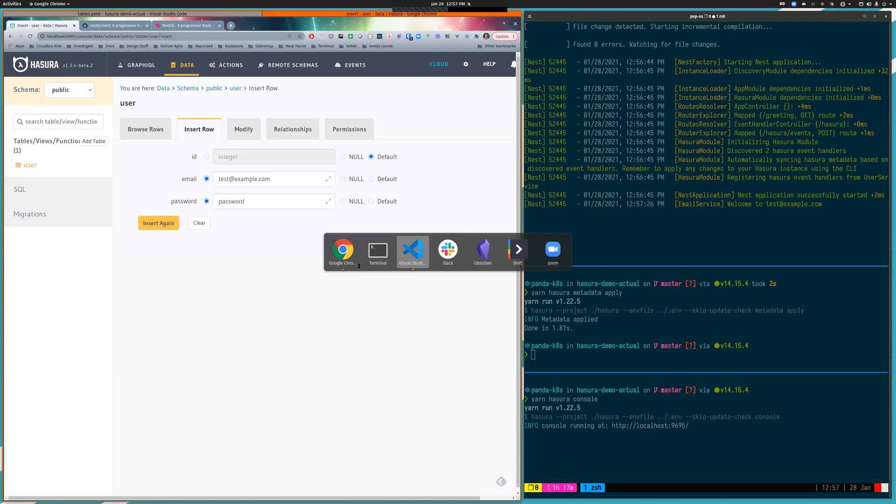
# Return to the editor and bring up user.service.ts via the recent files list.
pyautogui.click(412, 249)
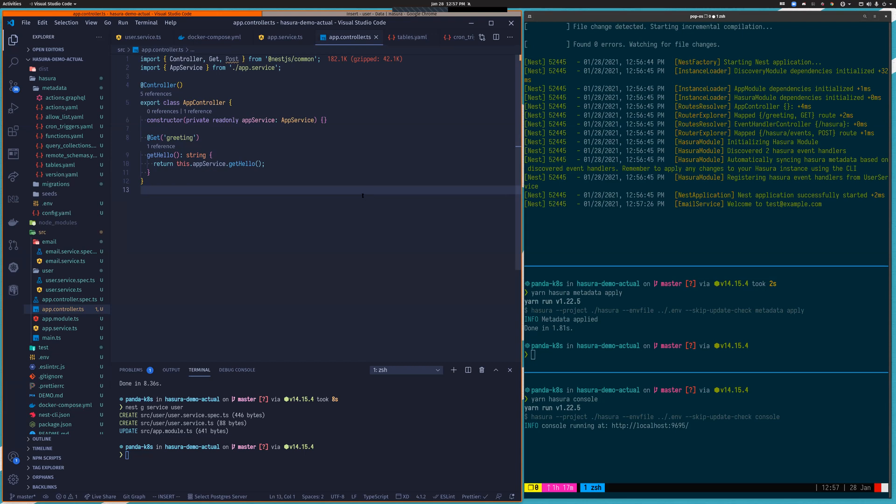
pyautogui.press('ctrl+p')
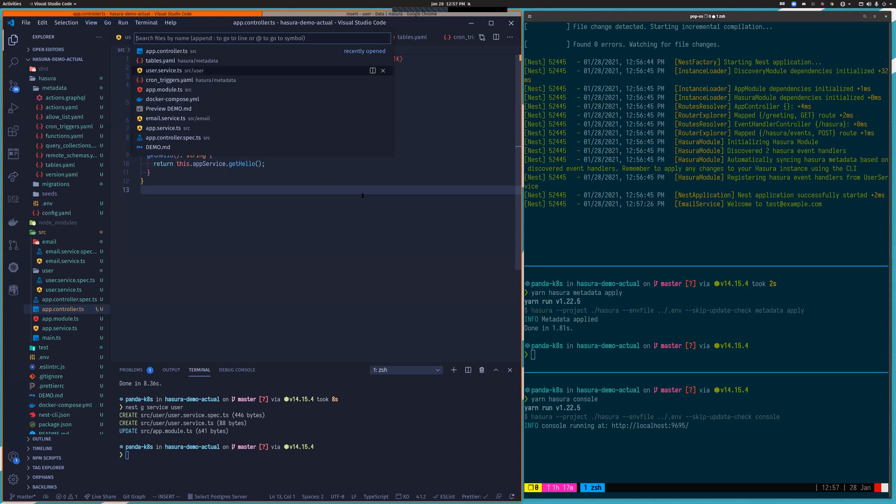
pyautogui.click(164, 70)
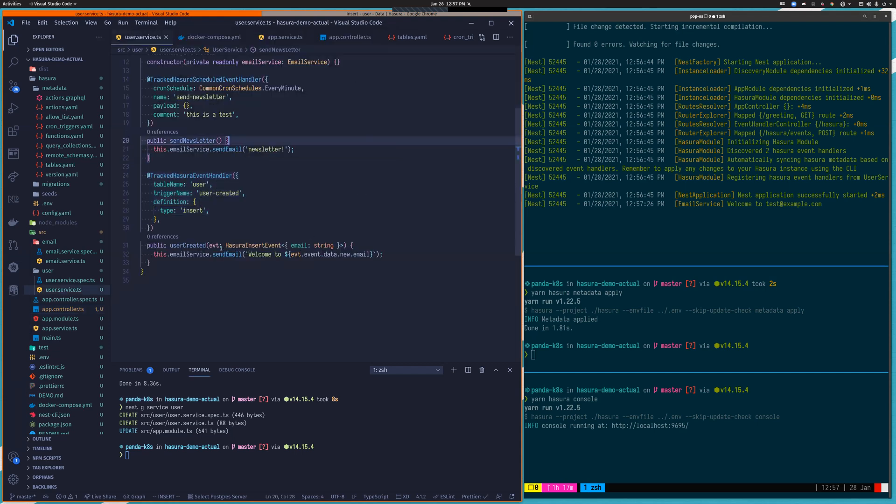
pyautogui.moveTo(254, 222)
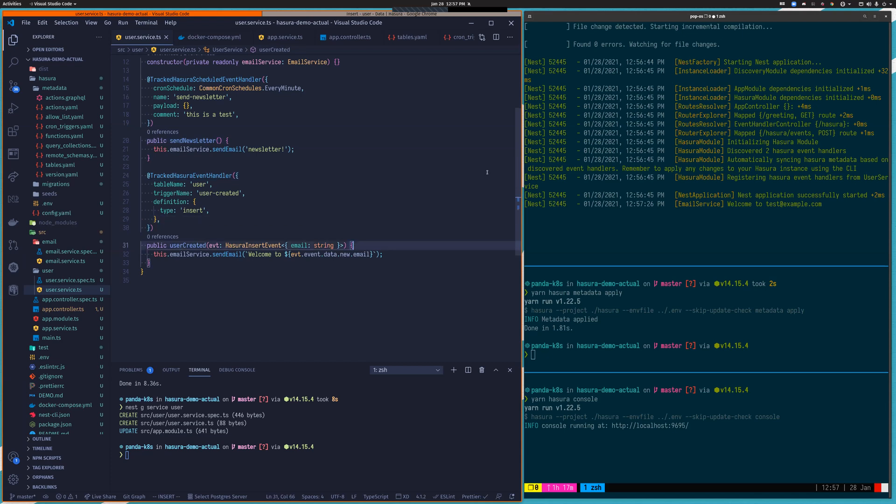
# Start a new line in userCreated reading evt.event.data. with IntelliSense.
pyautogui.press('Enter')
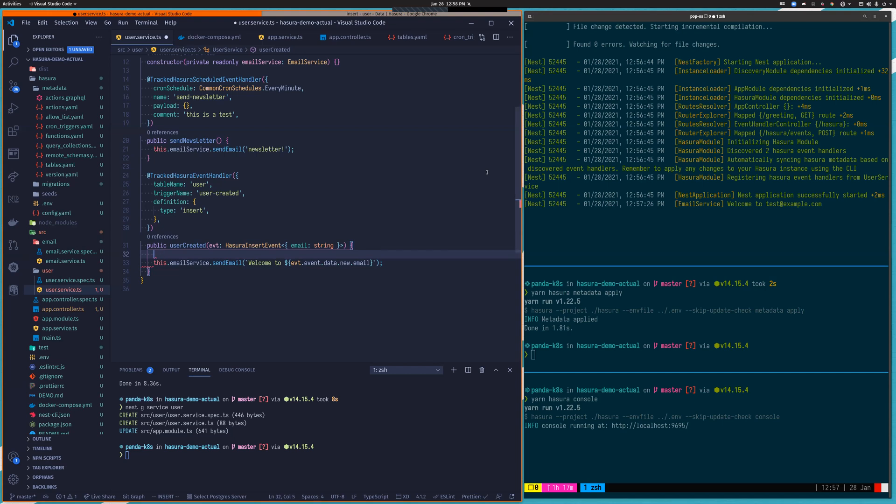
pyautogui.write('evt.')
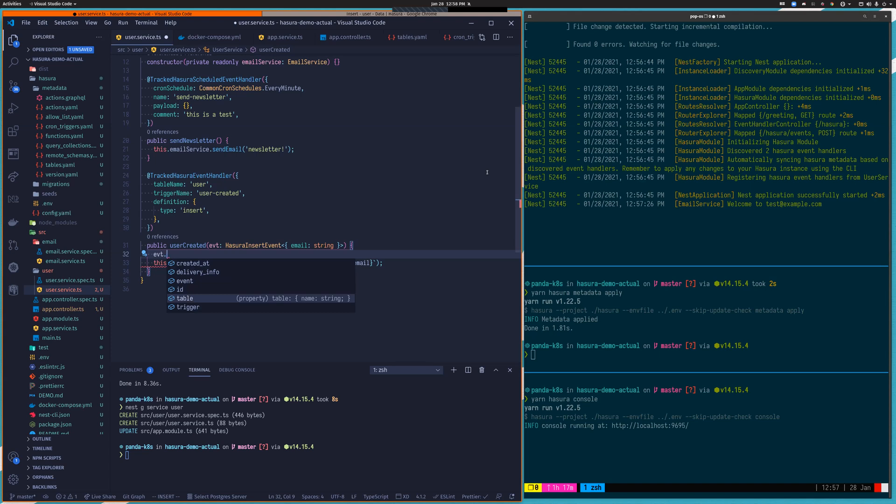
pyautogui.write('event.data,')
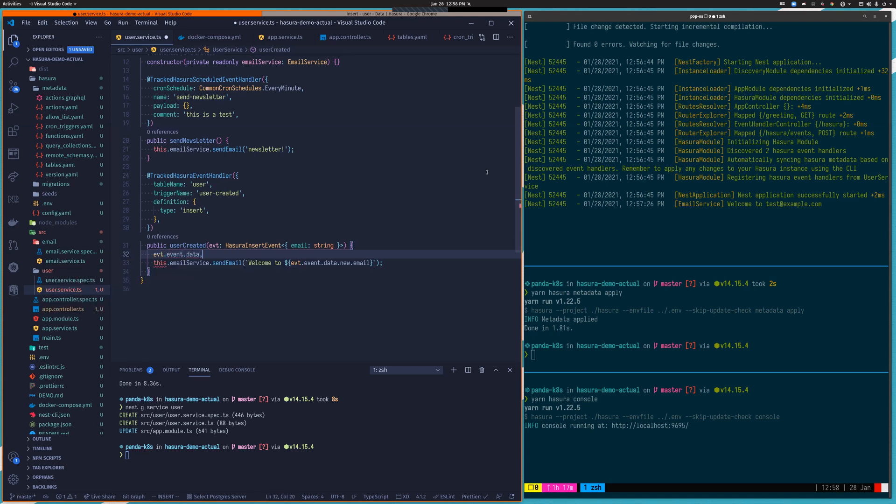
pyautogui.write('.')
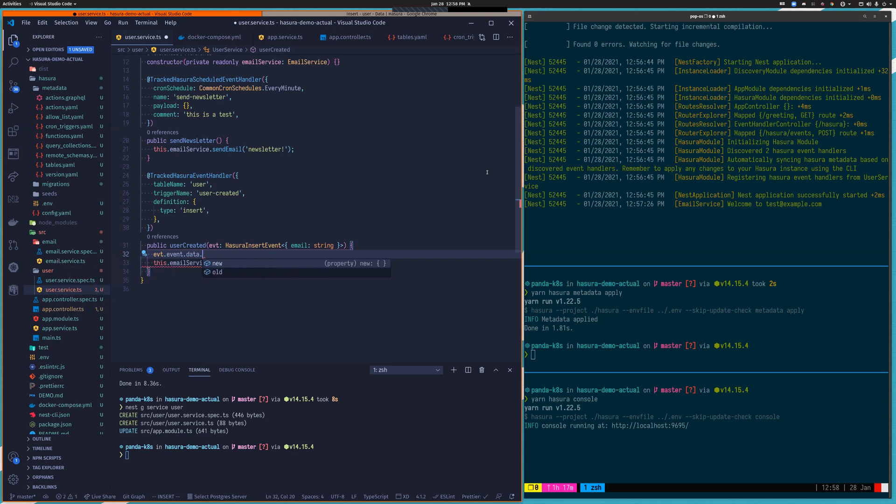